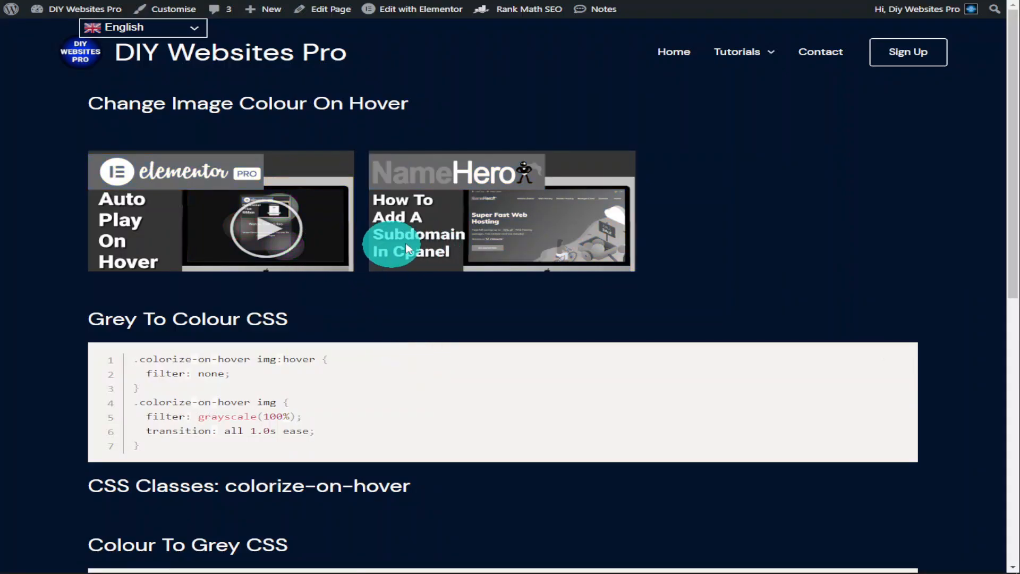
mouse_move(352, 232)
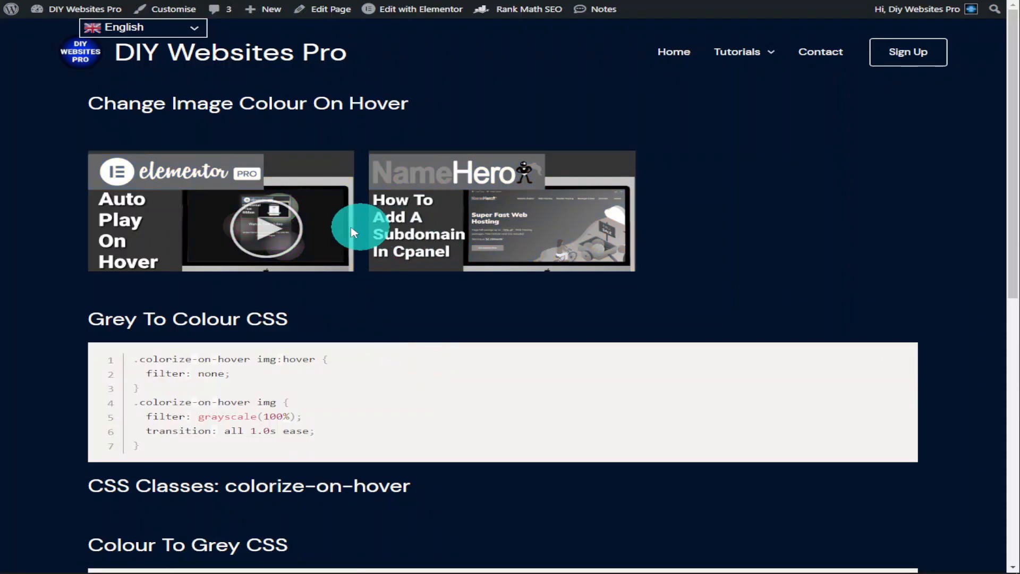
mouse_move(319, 224)
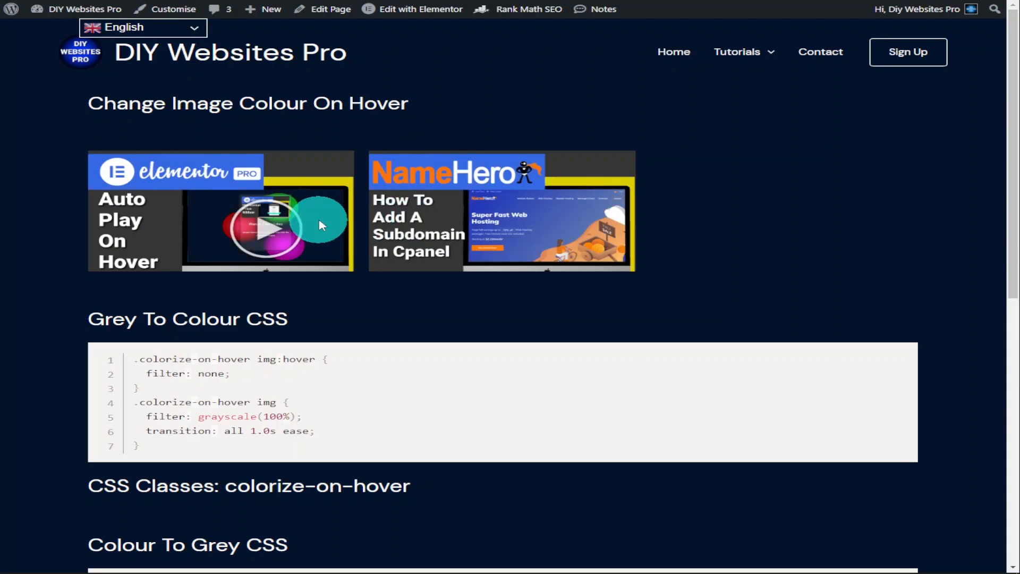
mouse_move(400, 230)
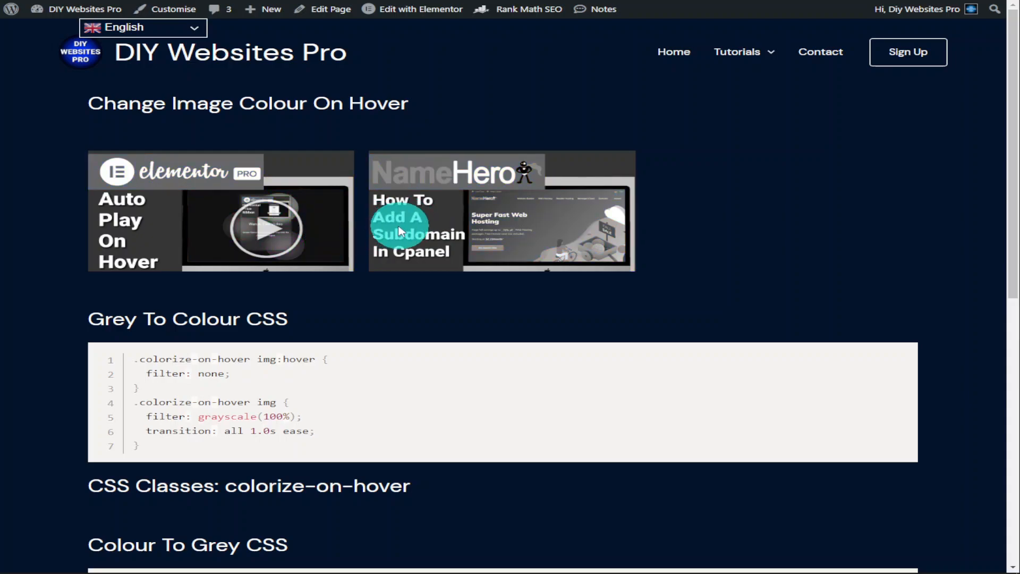
mouse_move(416, 246)
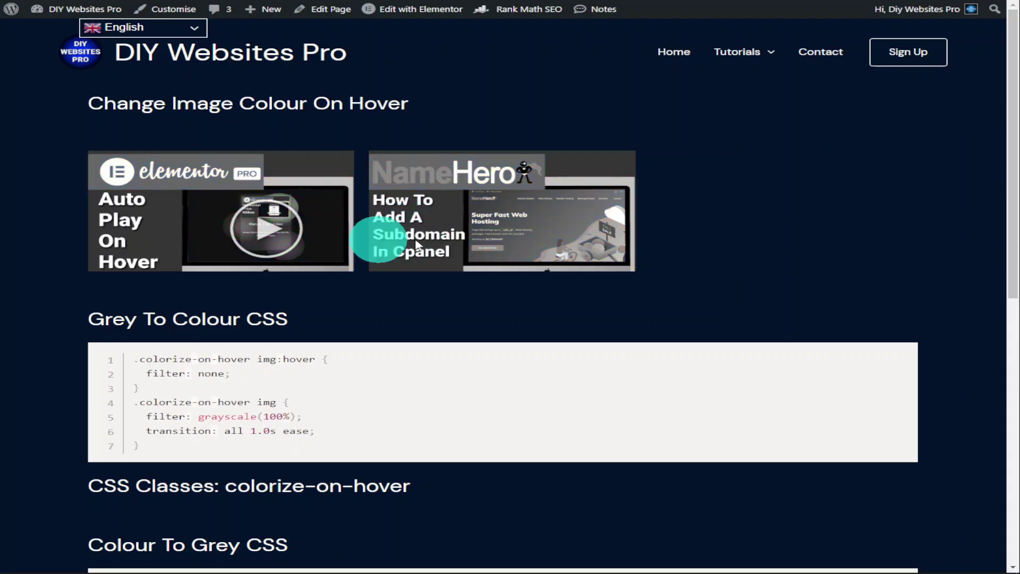
mouse_move(334, 262)
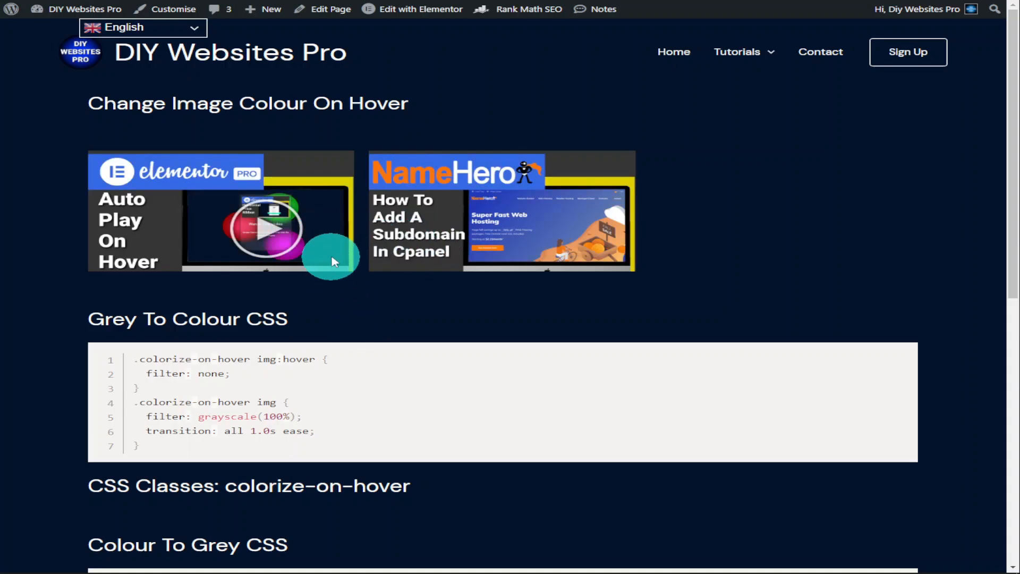
Edit the page with Elementor and add a three-column section below the heading
left_click(419, 8)
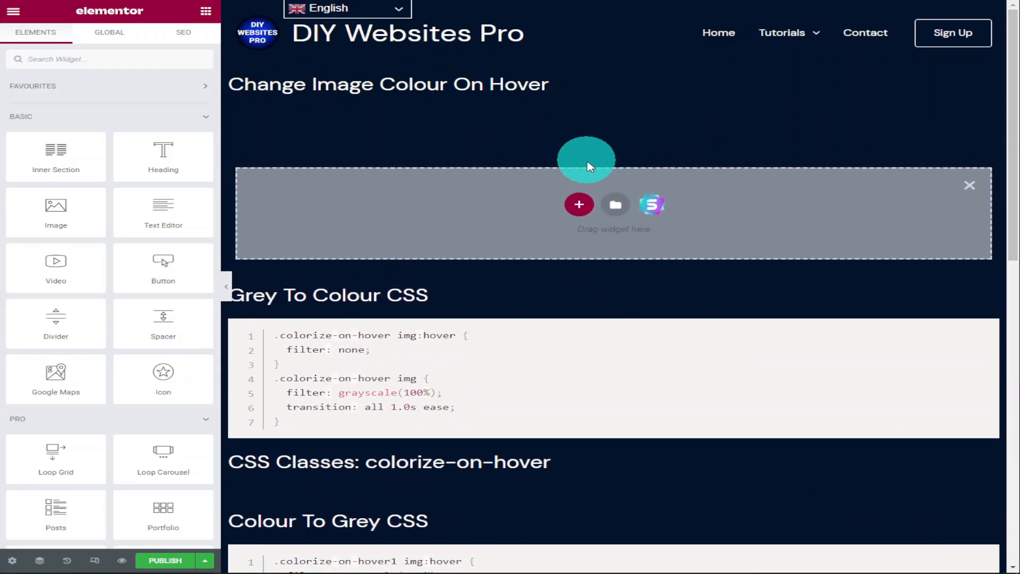
left_click(580, 205)
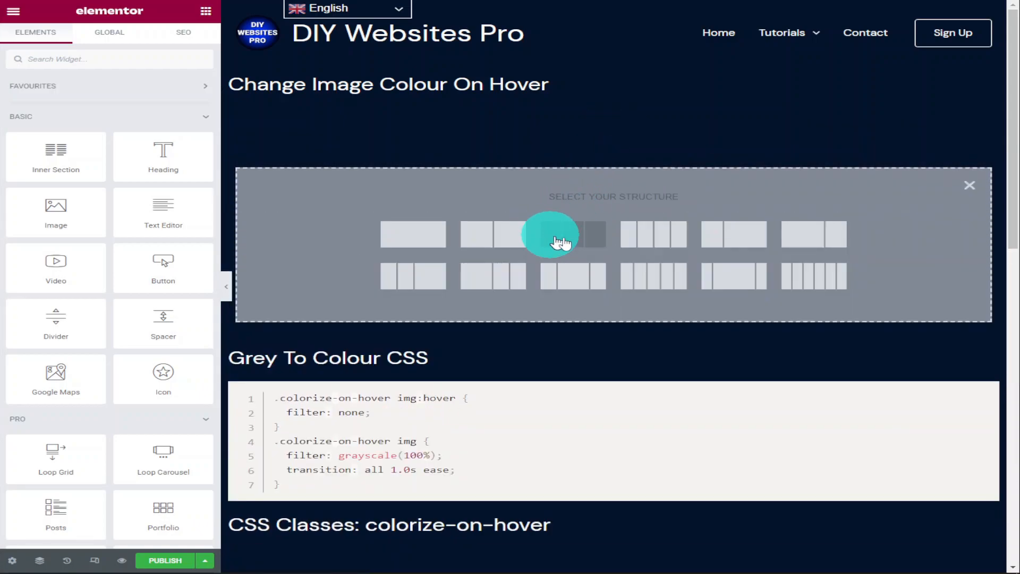
left_click(571, 234)
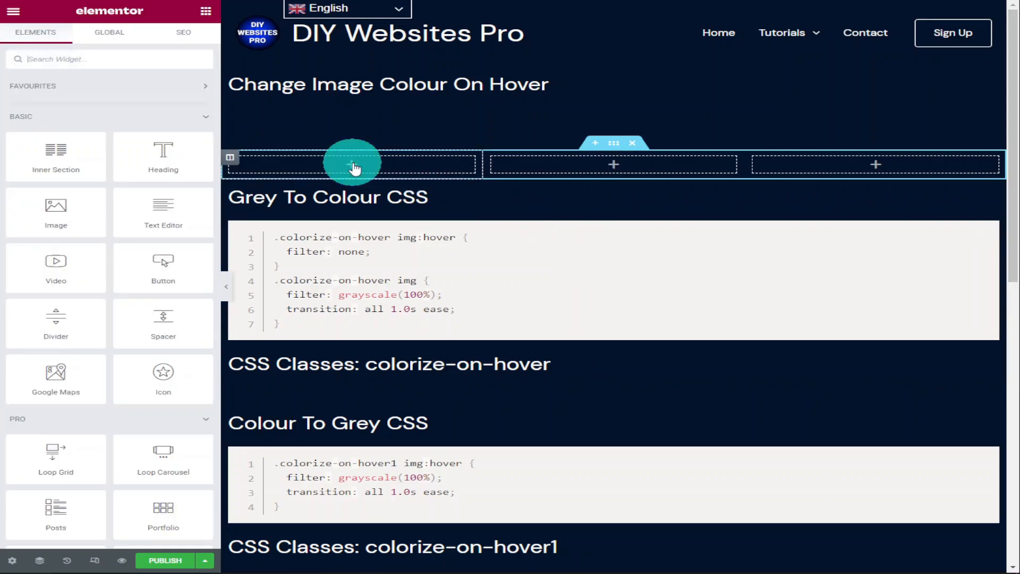
Place Image widgets into the first and second columns of the new section
left_click_drag(57, 206, 306, 163)
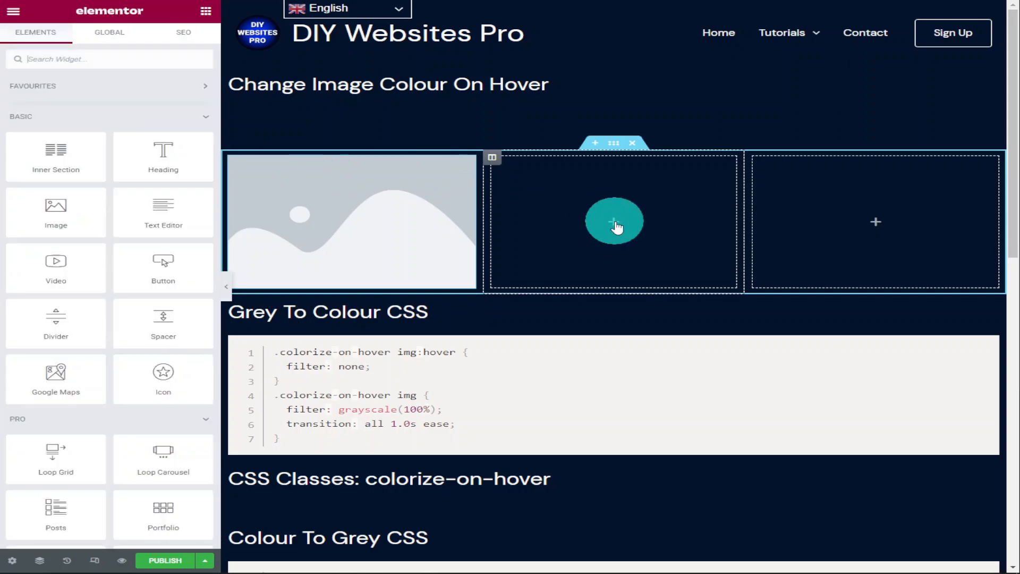
left_click_drag(55, 206, 576, 233)
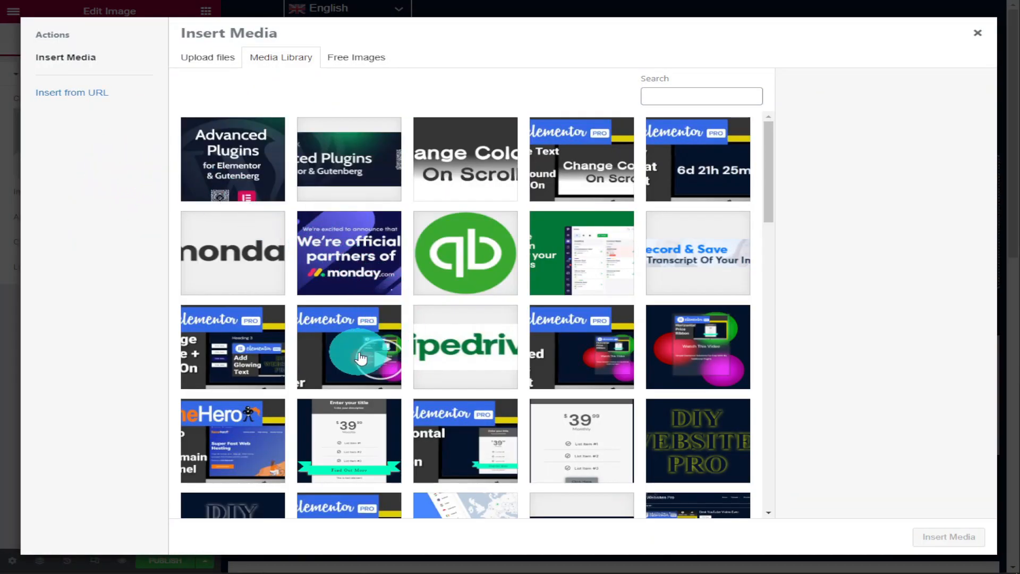
Insert the Auto Play On Hover image in column one and the NameHero subdomain image in column two
left_click(349, 347)
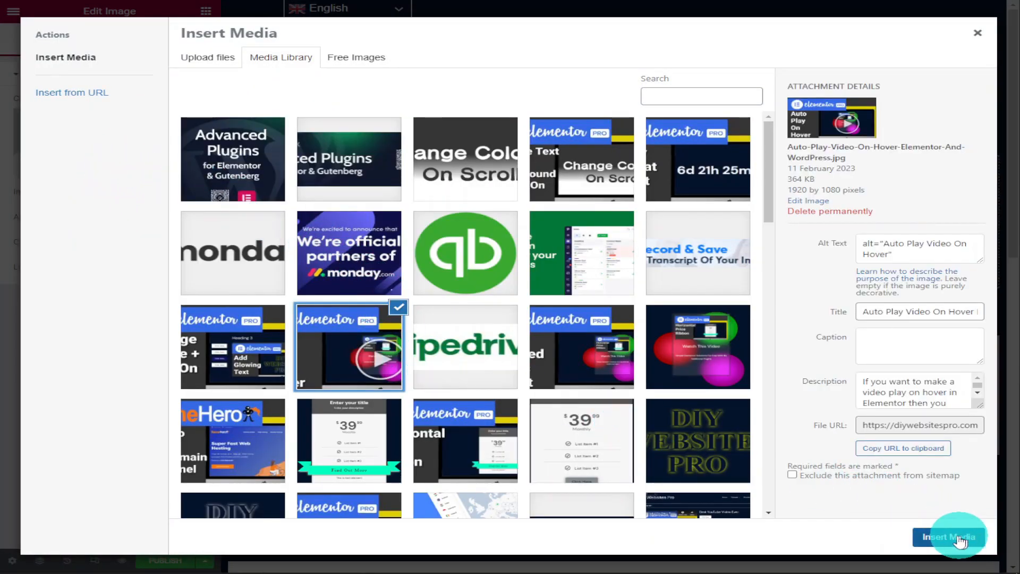
left_click(948, 551)
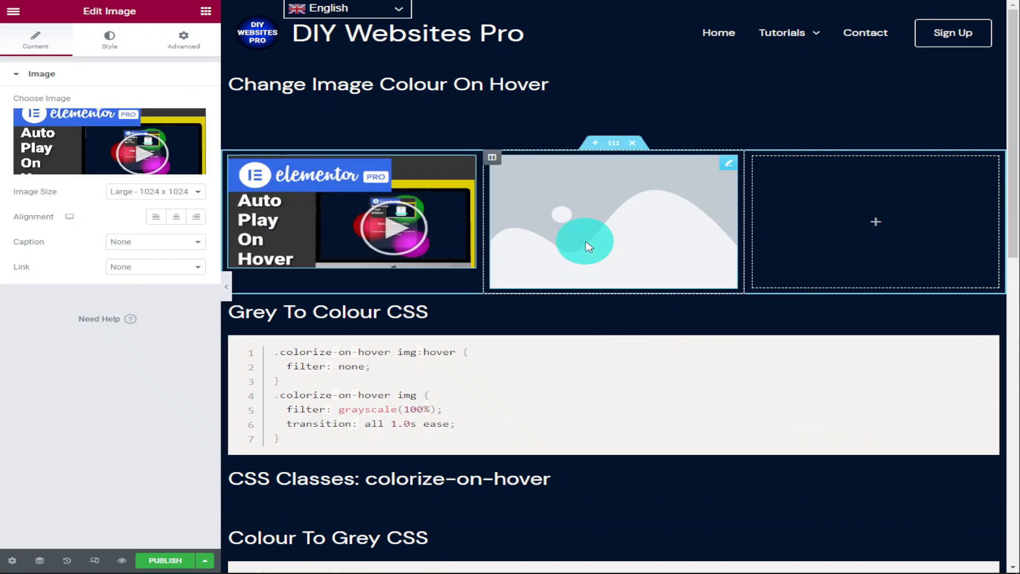
left_click(106, 139)
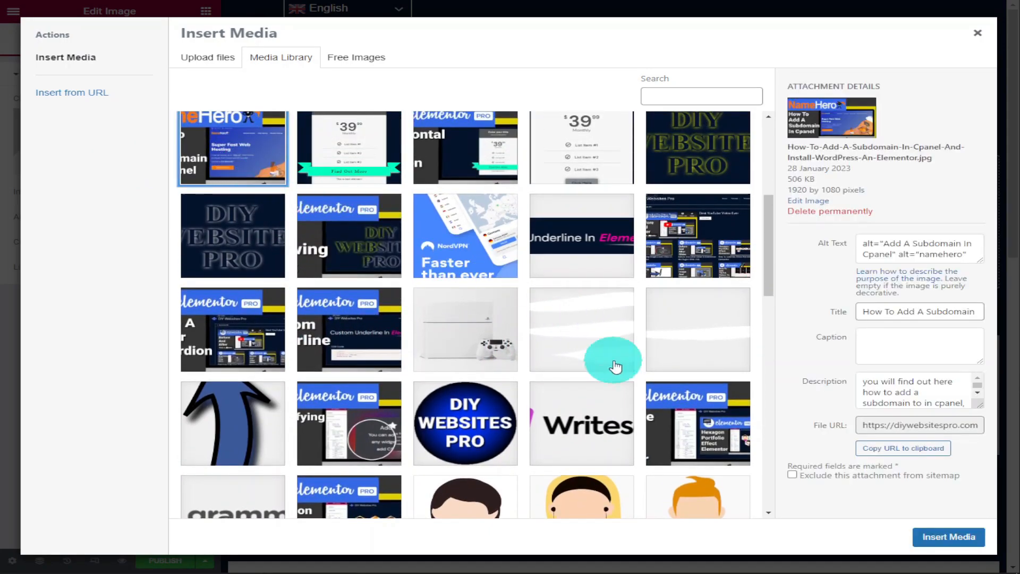
left_click(950, 536)
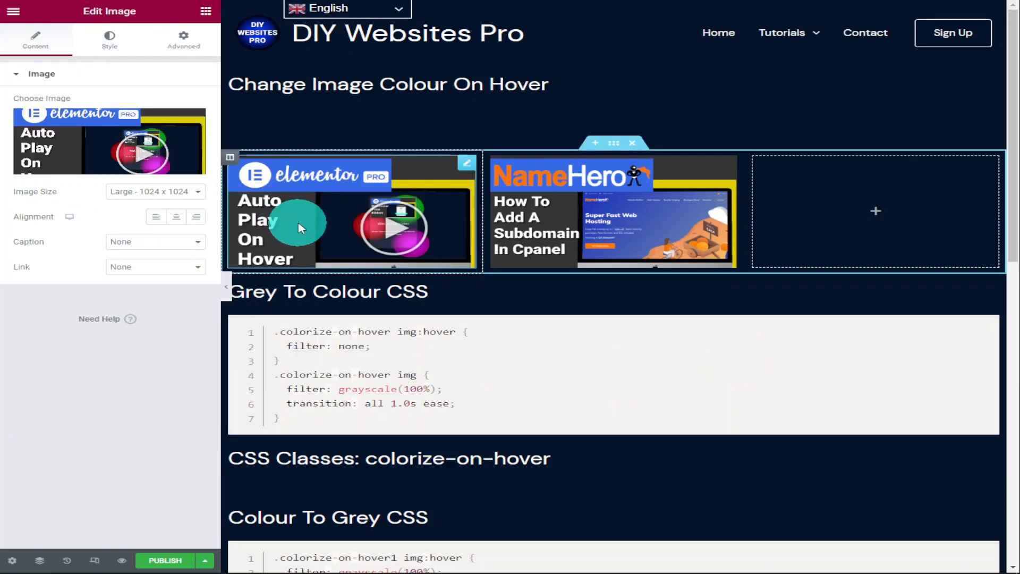
Paste the grey-to-colour hover CSS into the first image's Advanced Custom CSS box
left_click(183, 41)
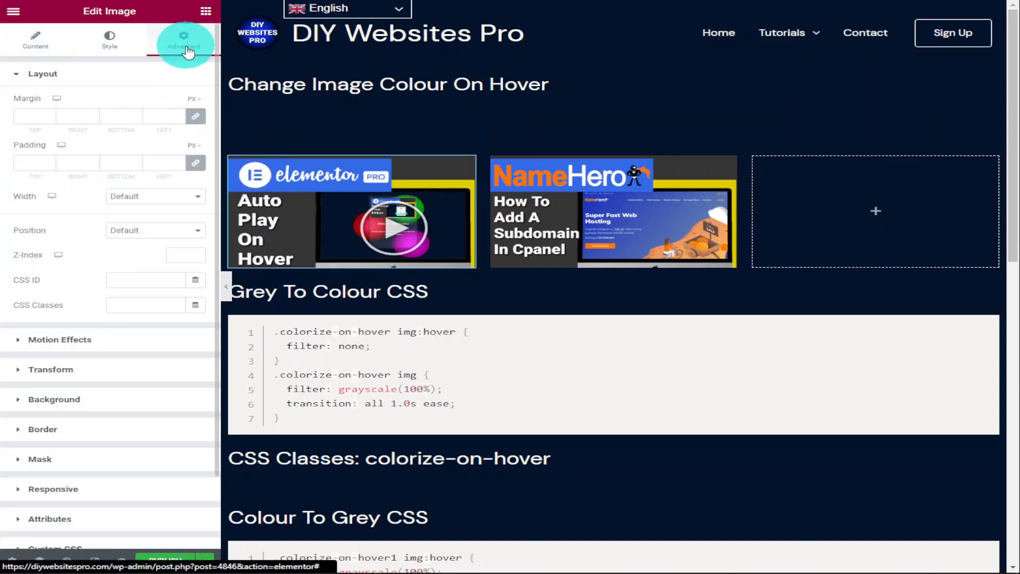
scroll("down", 3)
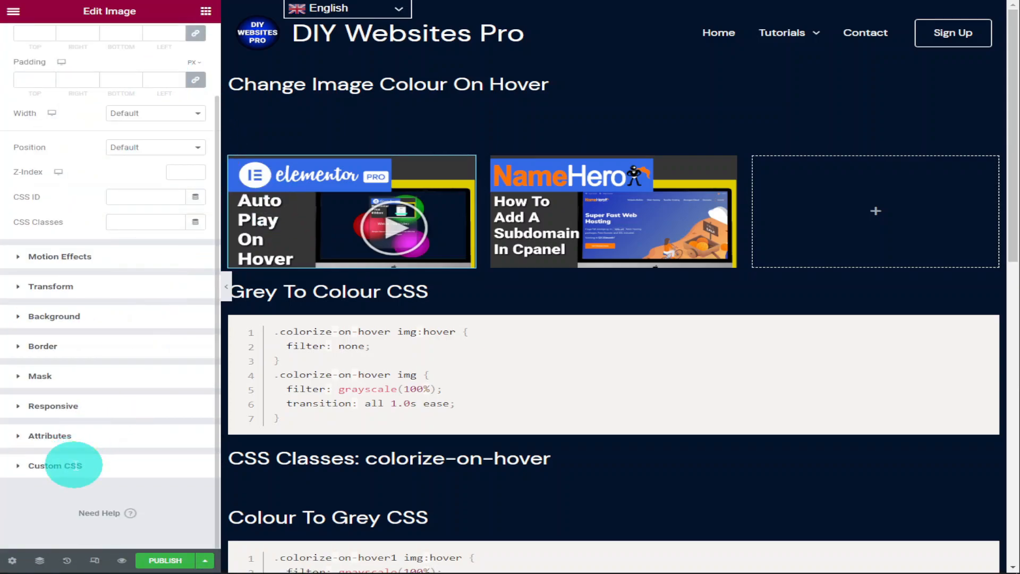
right_click(80, 377)
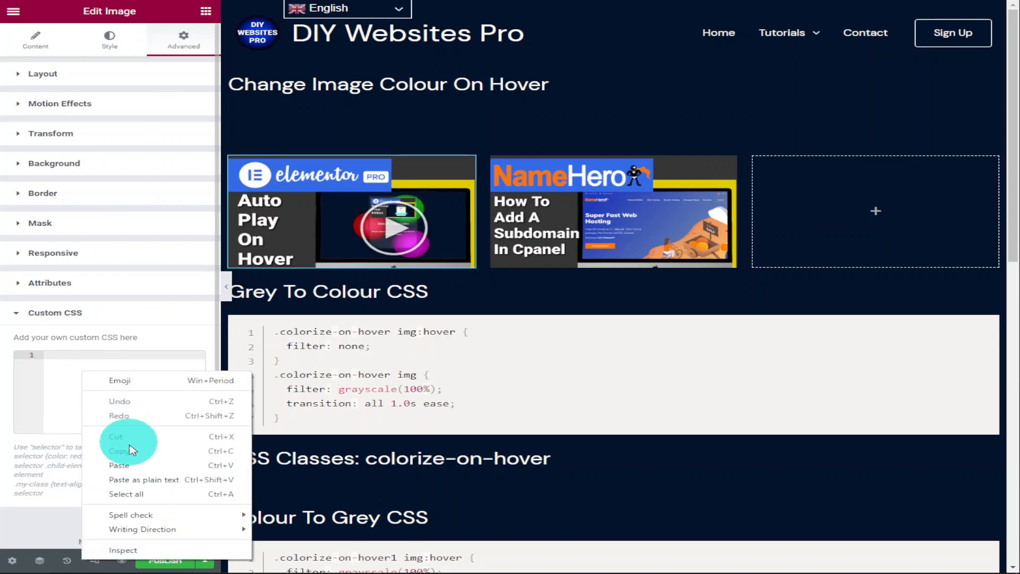
left_click(120, 465)
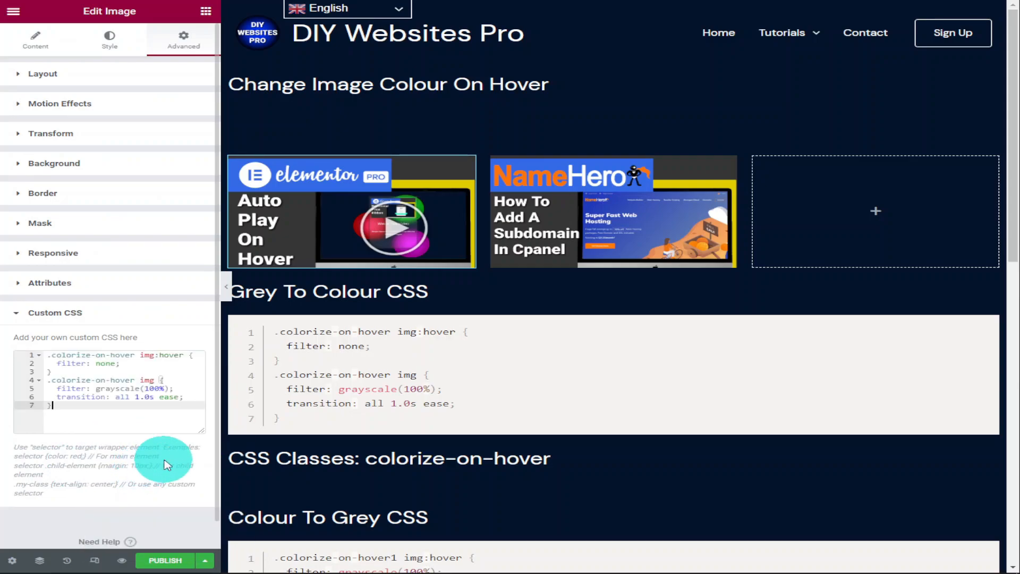
left_click(415, 468)
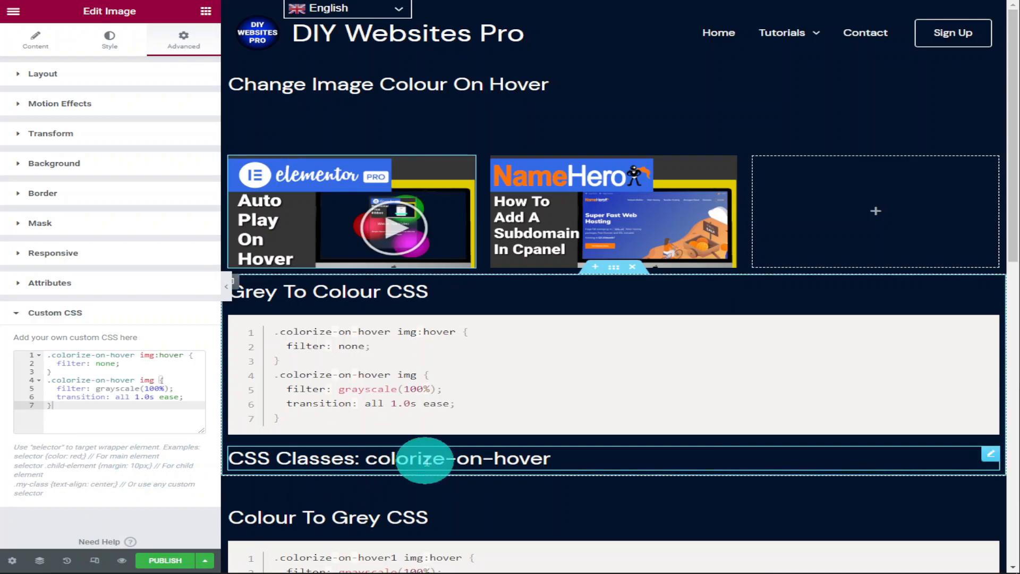
Copy colorize-on-hover from the heading and paste it as the first image's CSS class
left_click(425, 459)
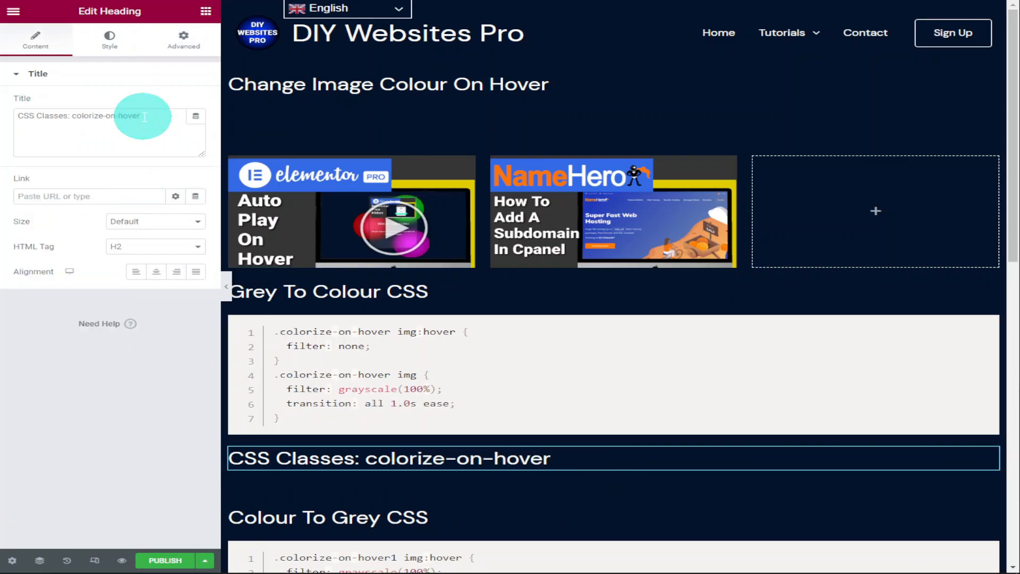
right_click(90, 118)
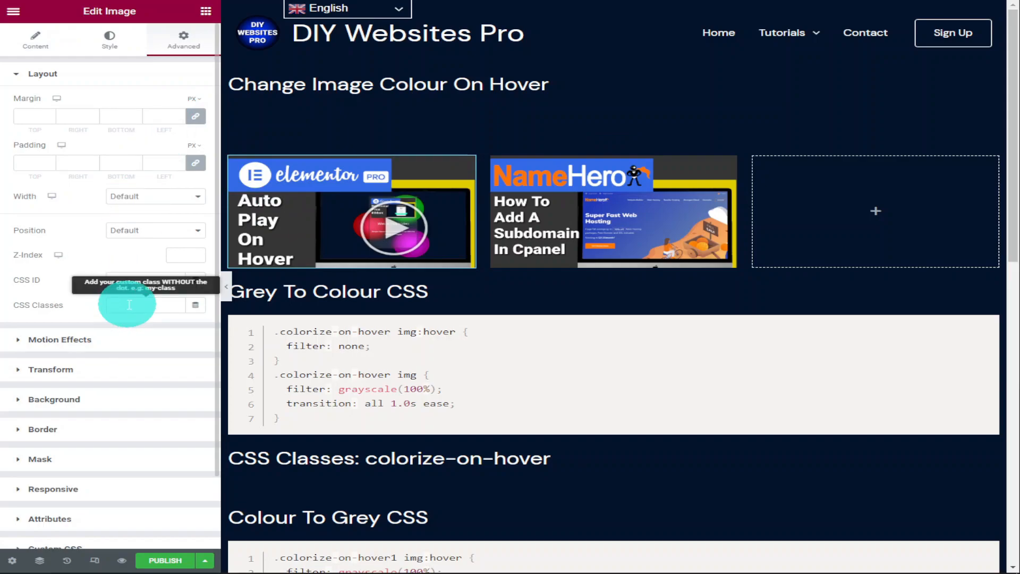
right_click(130, 305)
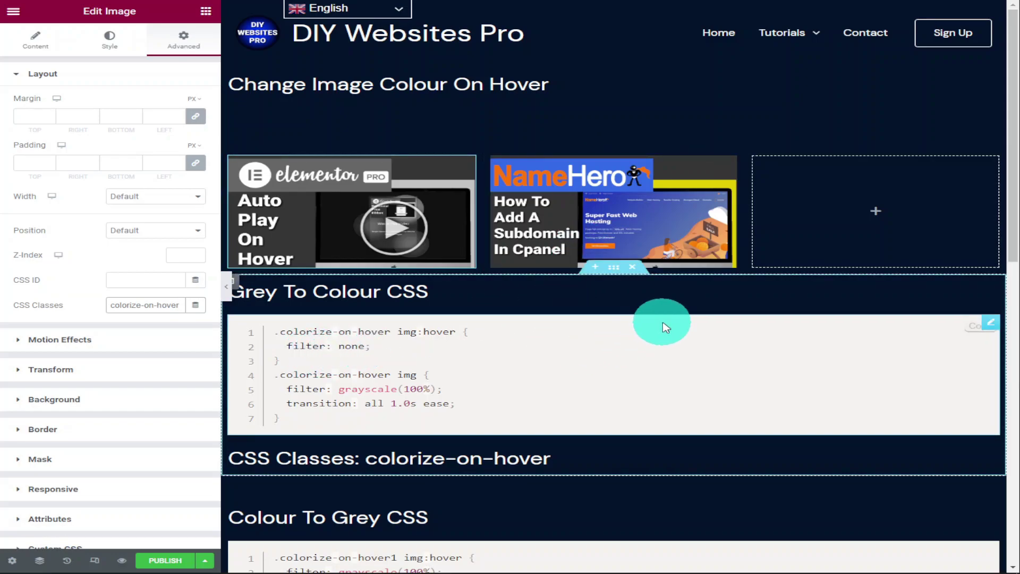
scroll("down", 3)
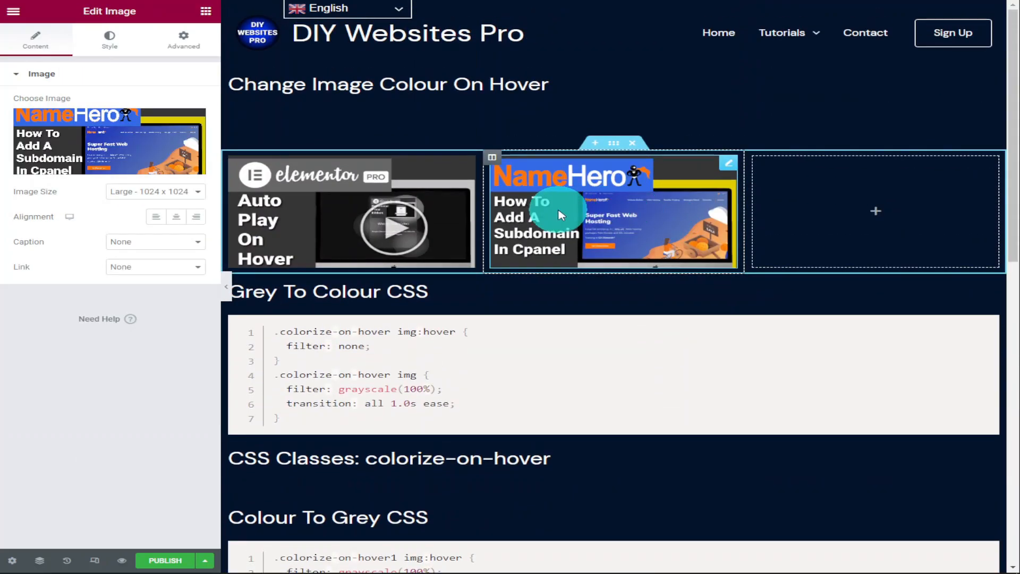
Add the colour-to-grey CSS and the colorize-on-hover1 class to the second image
left_click(183, 38)
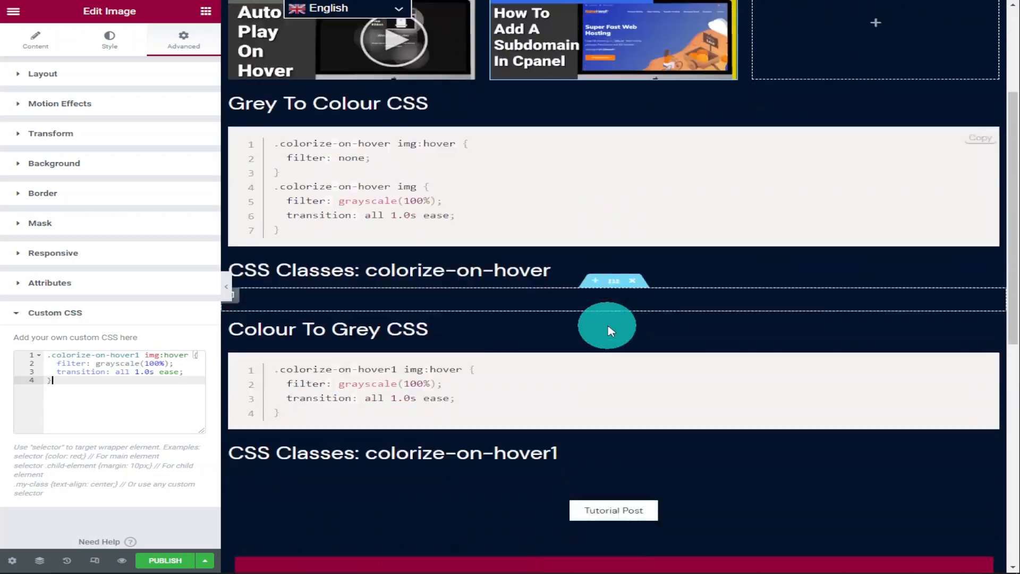
scroll("down", 3)
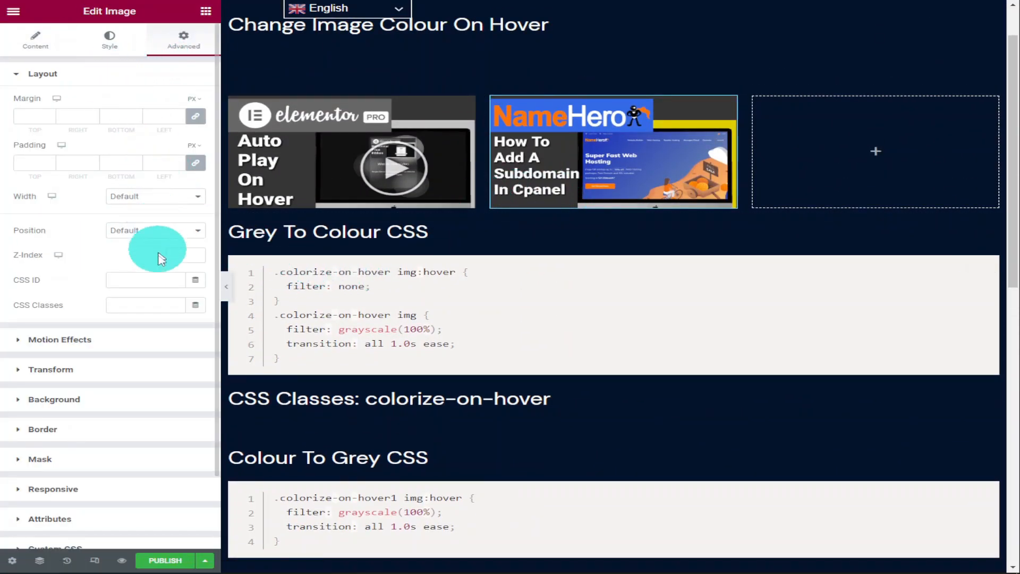
right_click(145, 305)
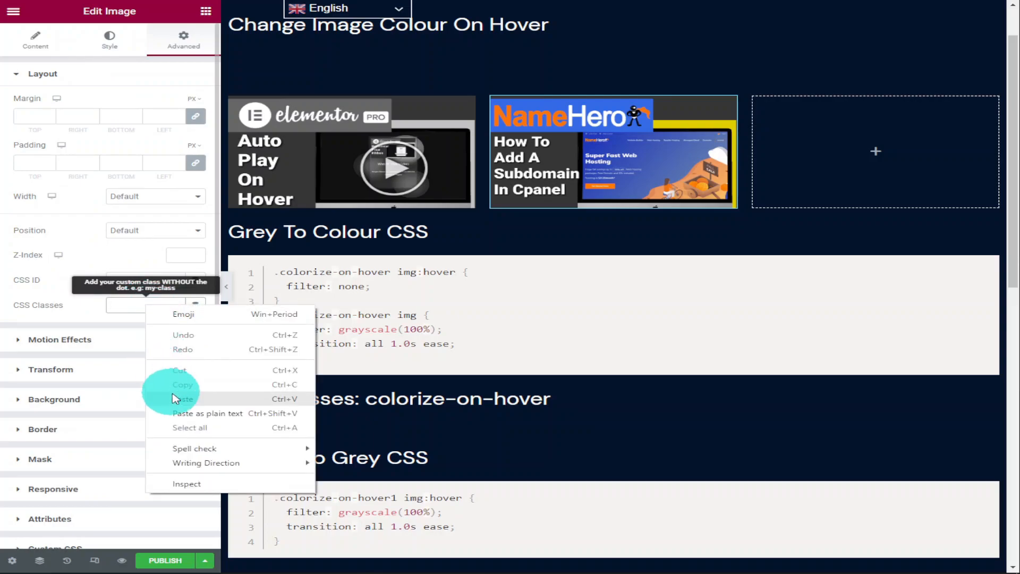
left_click(183, 399)
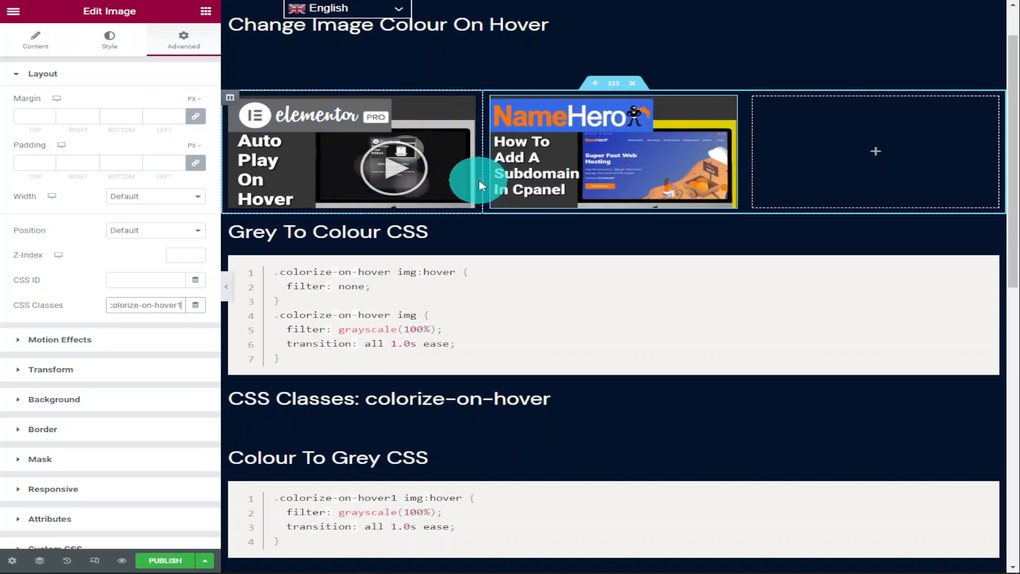
mouse_move(547, 202)
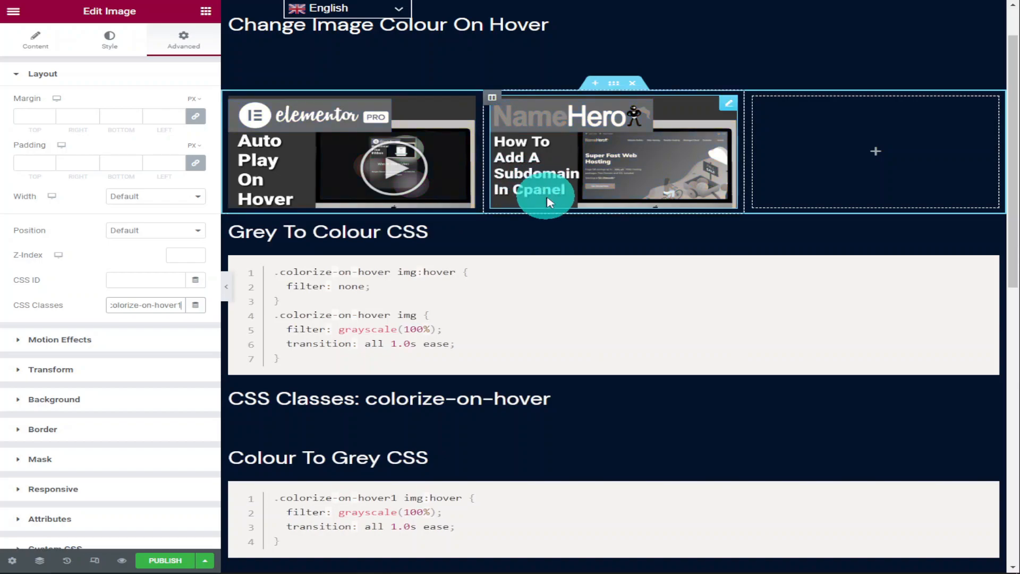
mouse_move(651, 349)
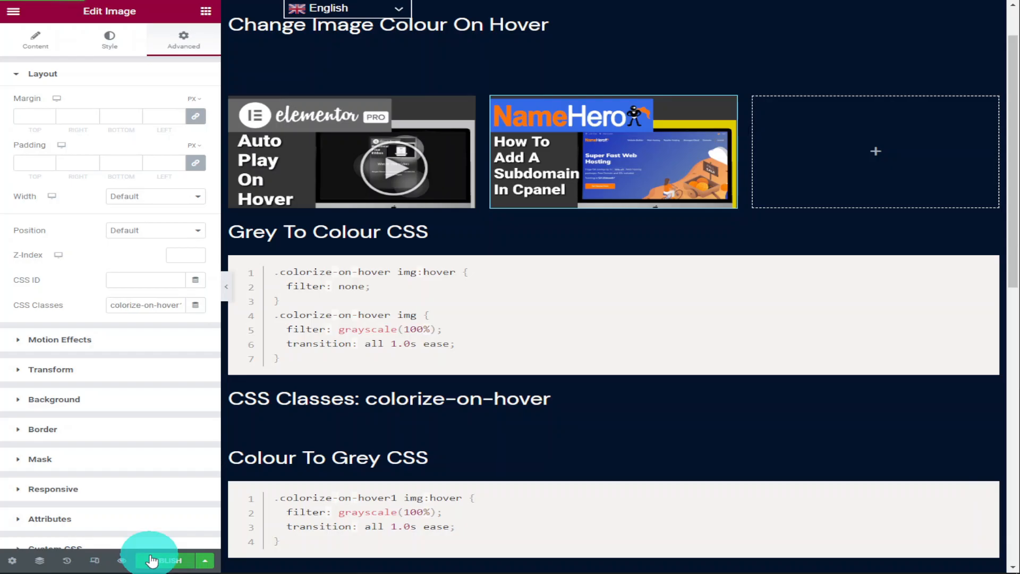
Publish the page so the hover images go live
left_click(159, 561)
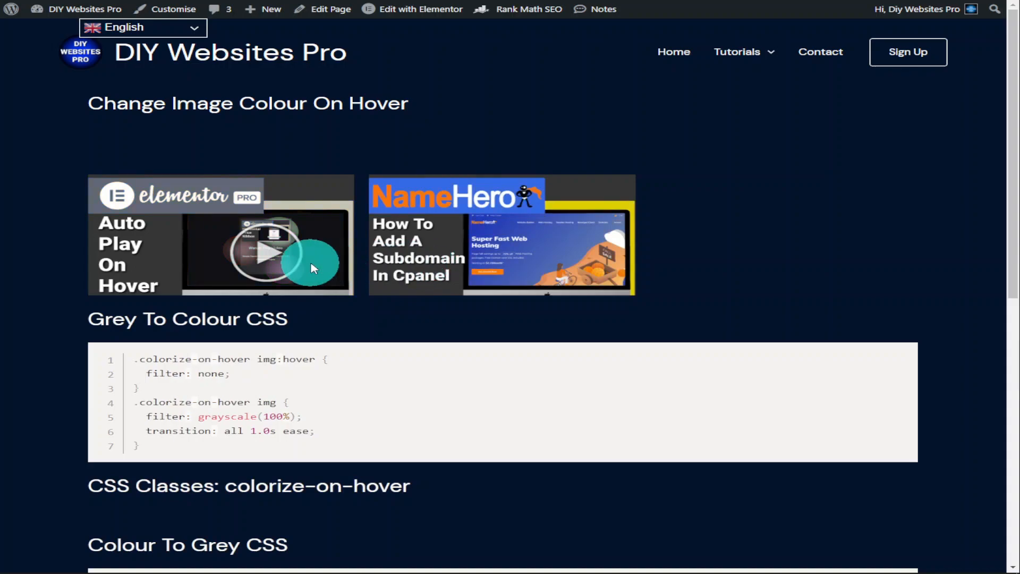
mouse_move(416, 264)
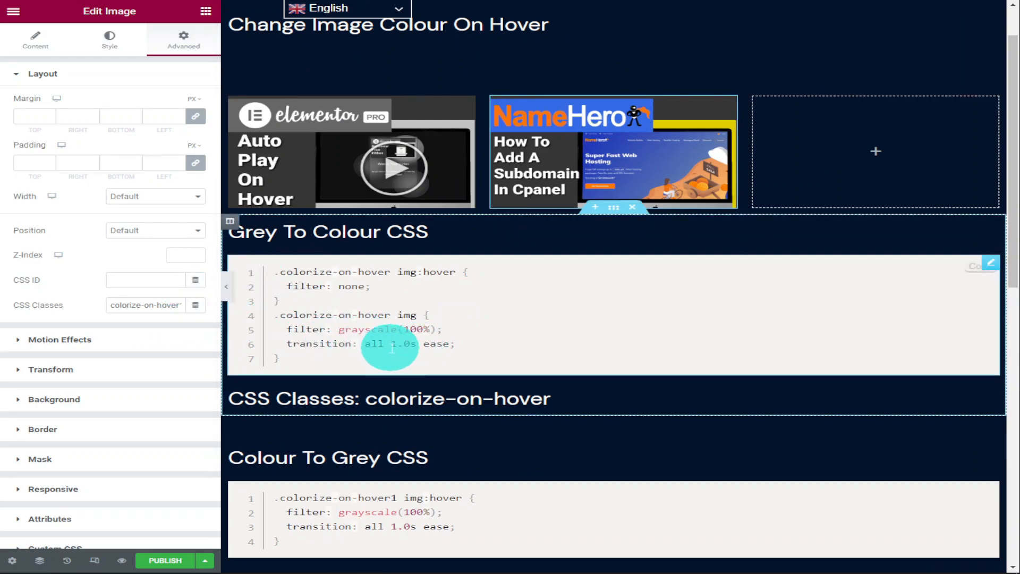
mouse_move(308, 198)
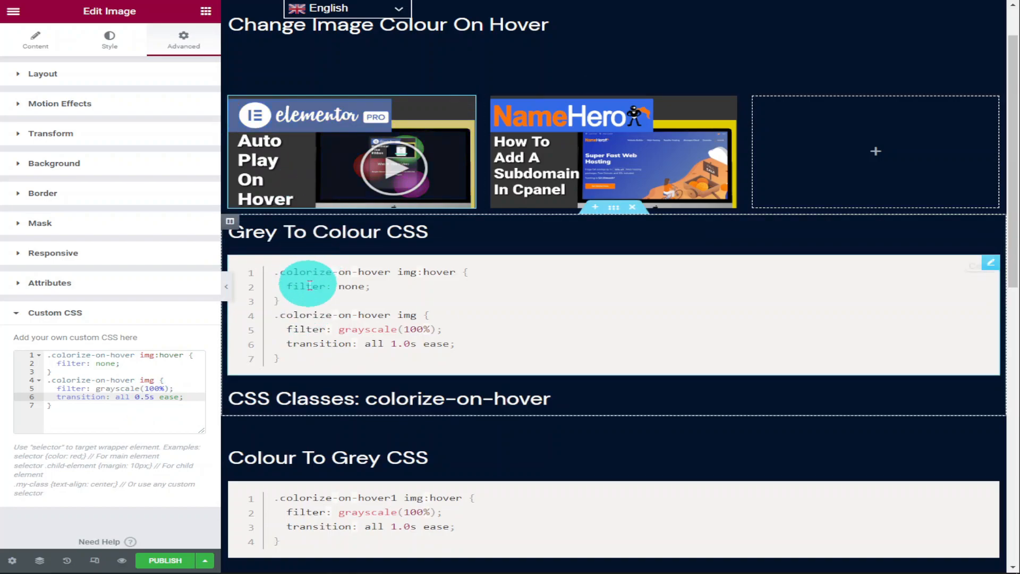
mouse_move(304, 338)
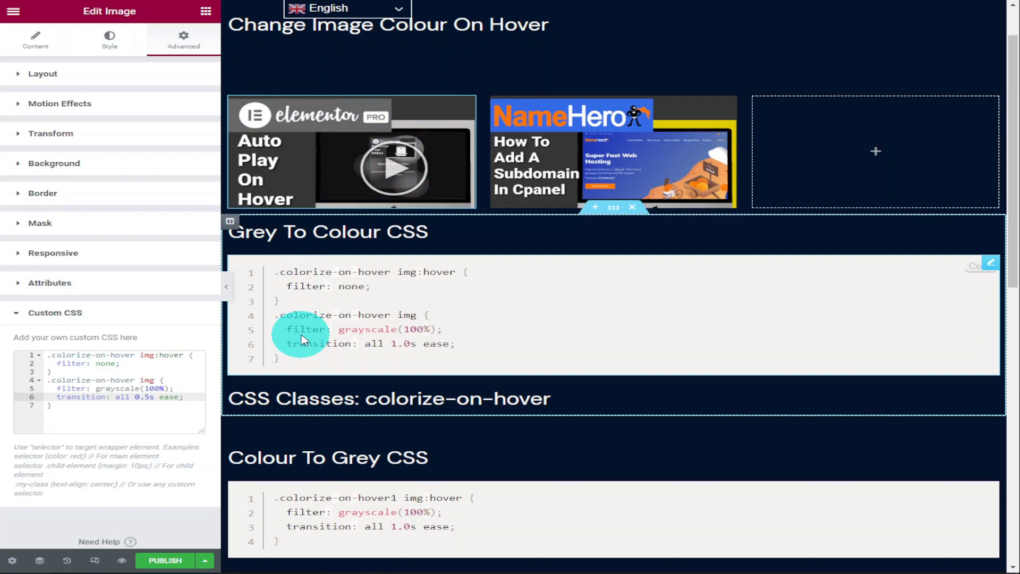